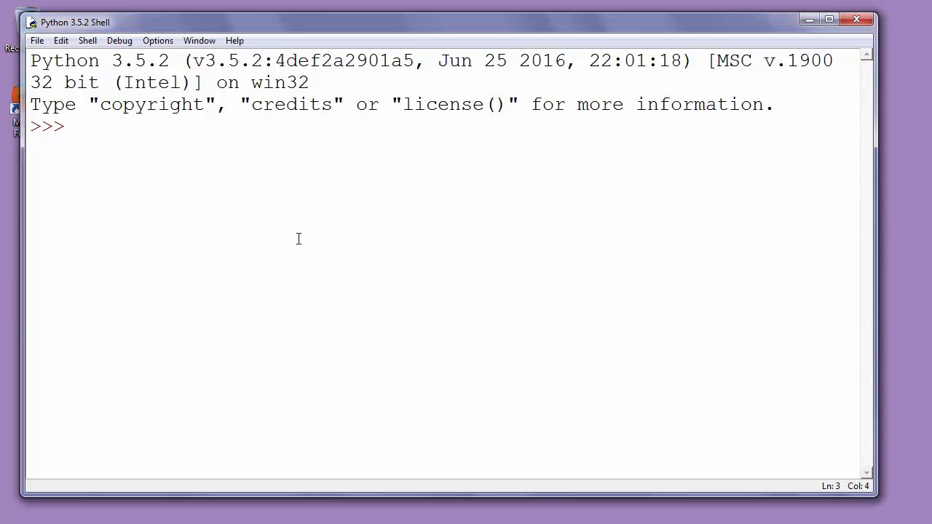
Import the math module at the prompt and clear the stray '82' for a fresh line
{"action": "type", "text": "import"}
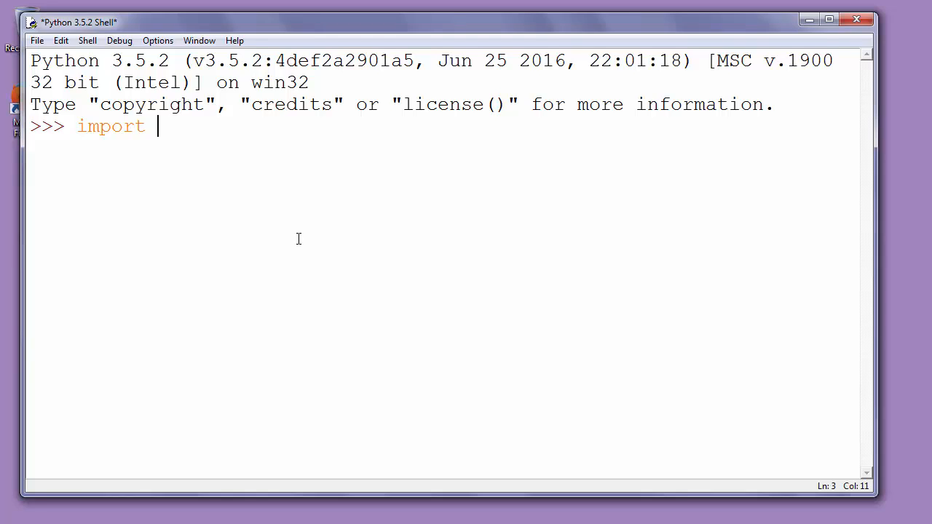
{"action": "type", "text": "math"}
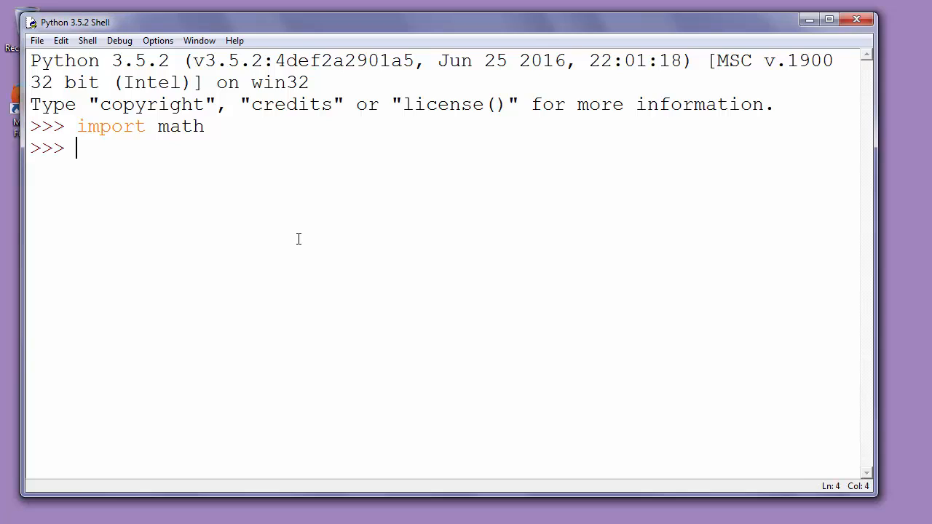
{"action": "mouse_move", "coordinate": [318, 193]}
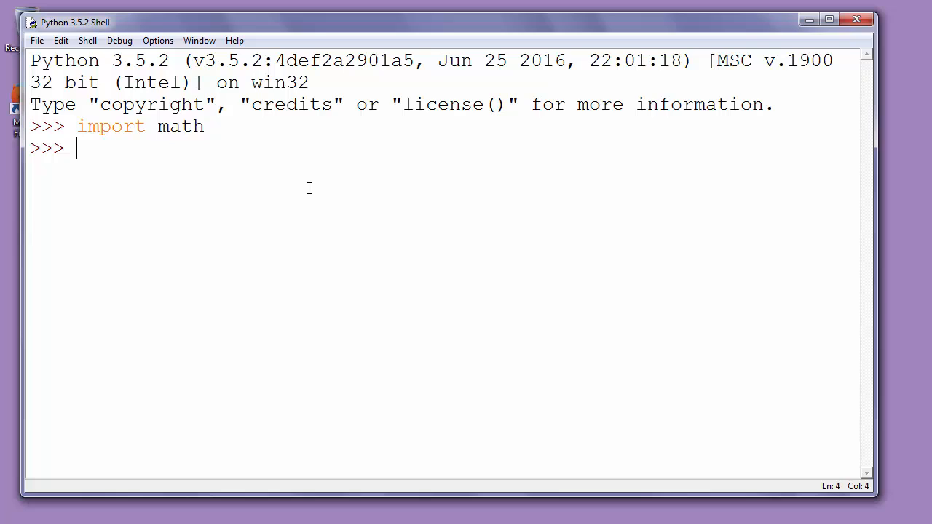
{"action": "type", "text": "82"}
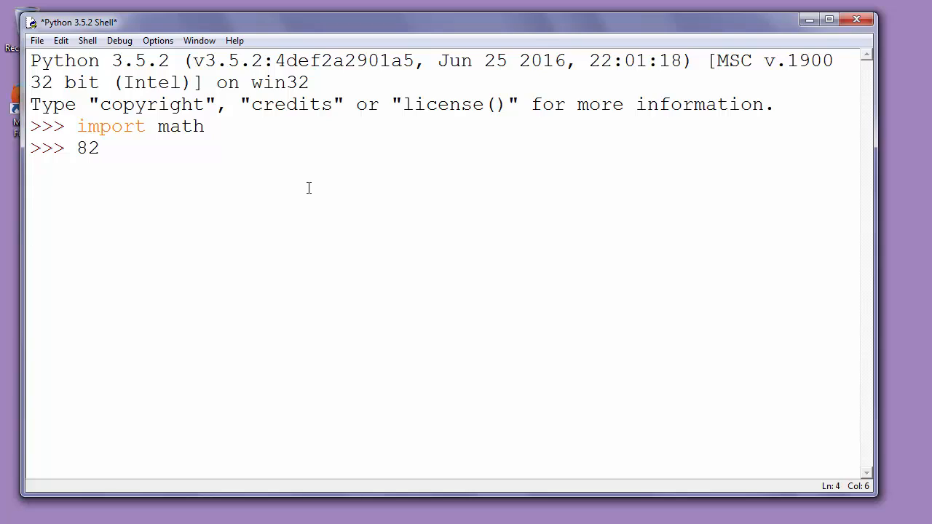
{"action": "left_click", "coordinate": [99, 149]}
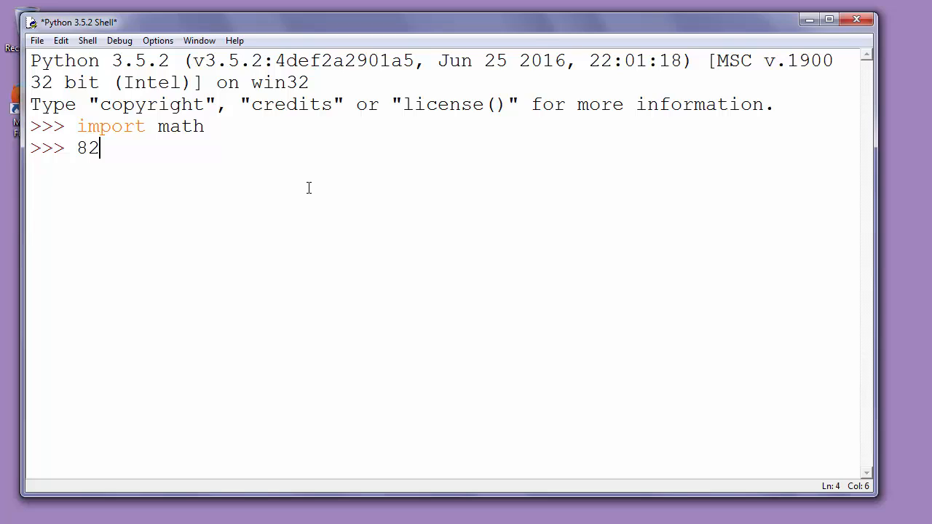
{"action": "key", "text": "backspace"}
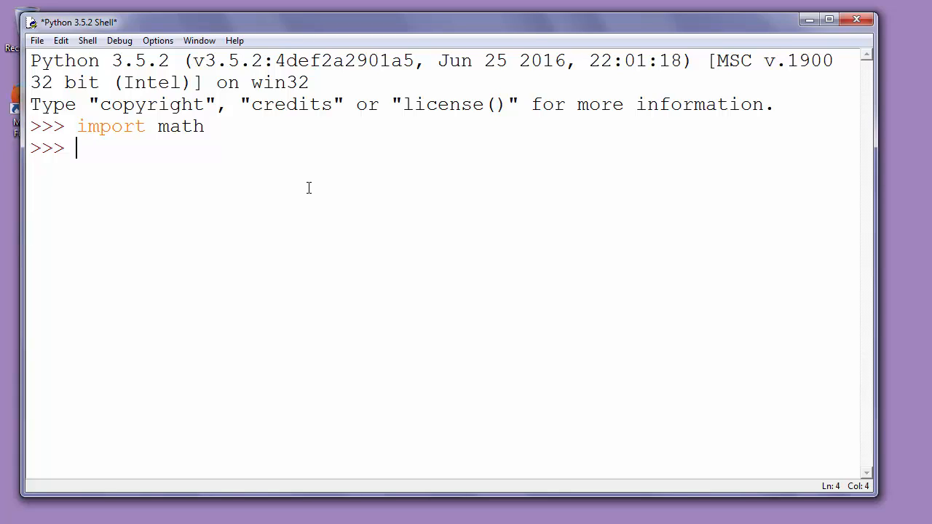
Start a print statement with the message text 'Square root of 82 is: '
{"action": "type", "text": "print(\""}
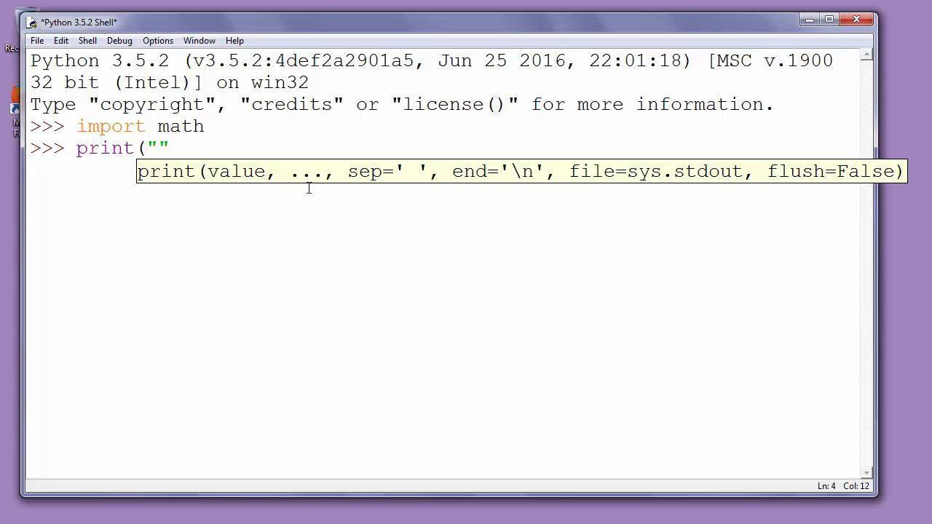
{"action": "type", "text": "Sq"}
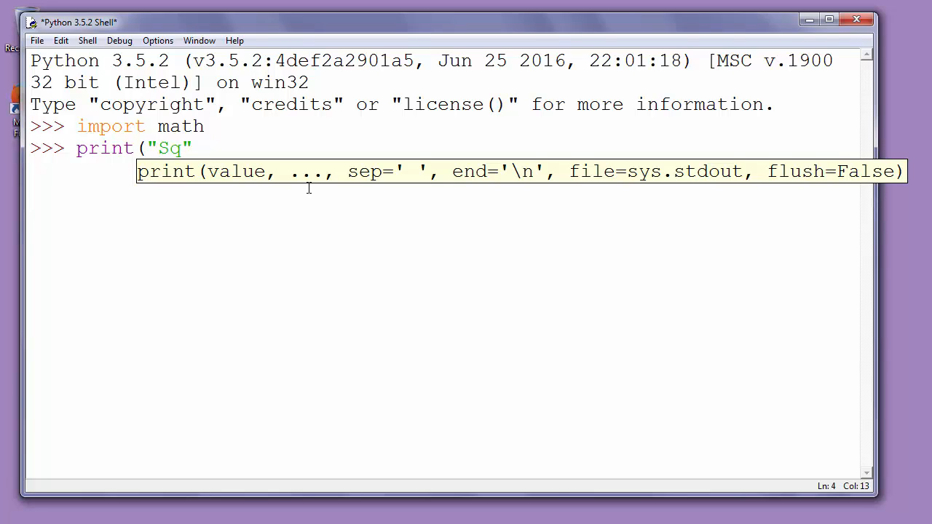
{"action": "type", "text": "uare"}
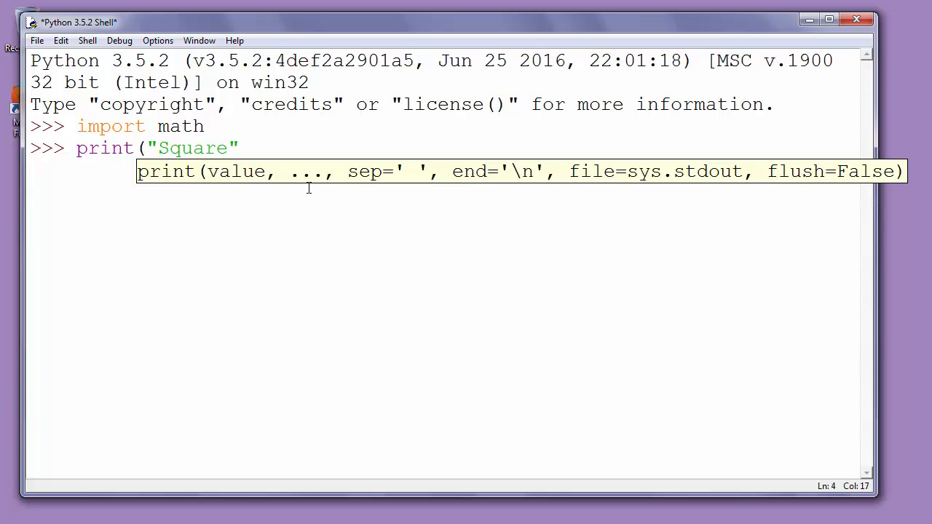
{"action": "type", "text": "root of"}
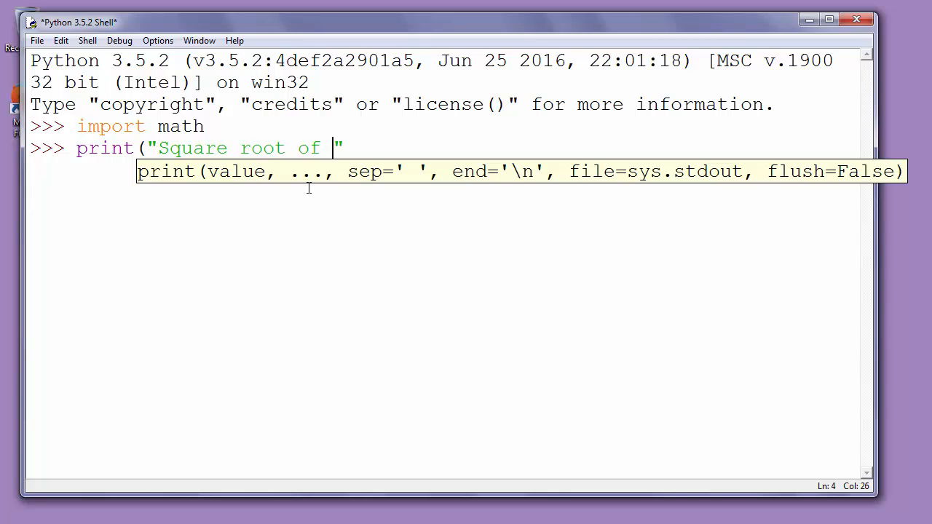
{"action": "type", "text": "82"}
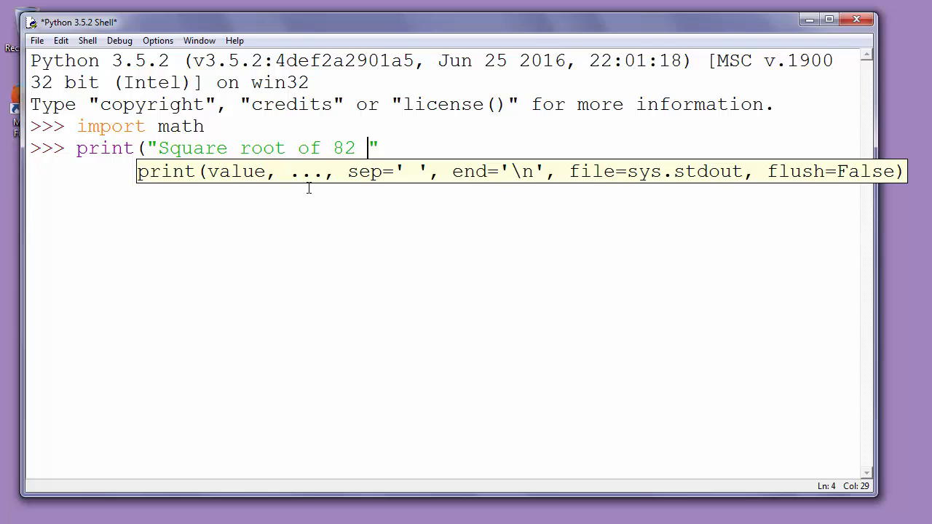
{"action": "type", "text": "is:"}
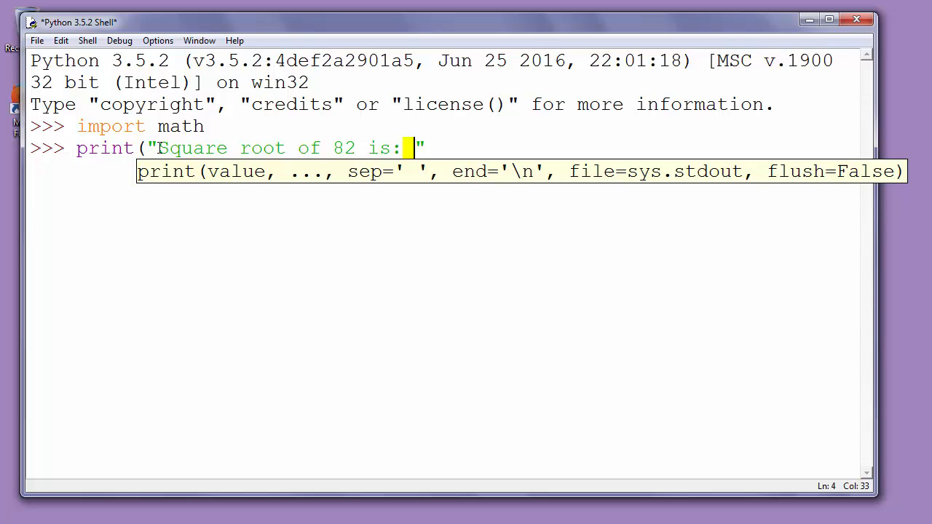
{"action": "mouse_move", "coordinate": [454, 147]}
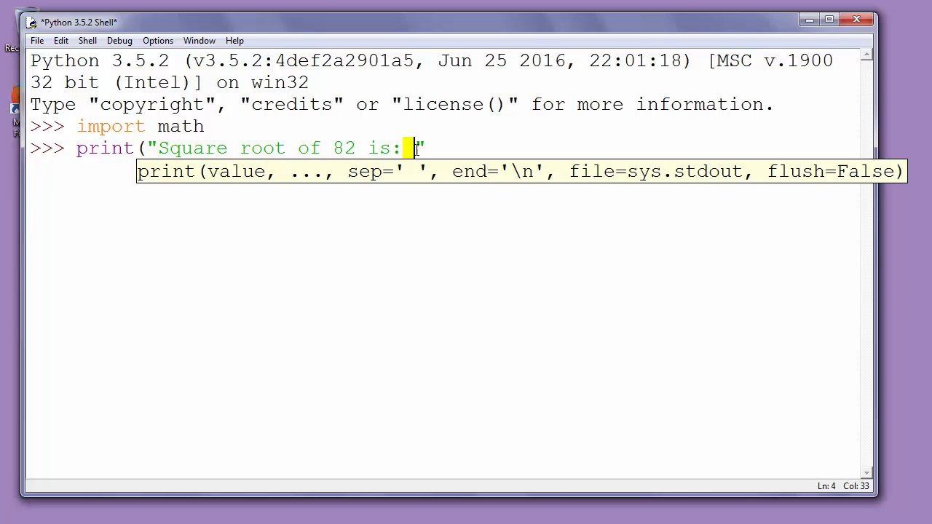
{"action": "mouse_move", "coordinate": [428, 153]}
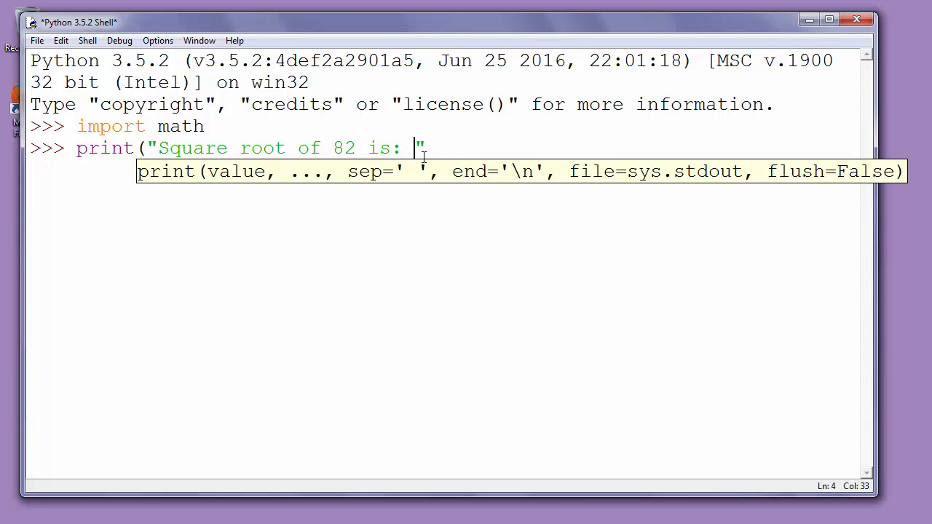
Finish the statement as '%f' % math.sqrt(82) so the root is formatted as a float
{"action": "type", "text": "%f"}
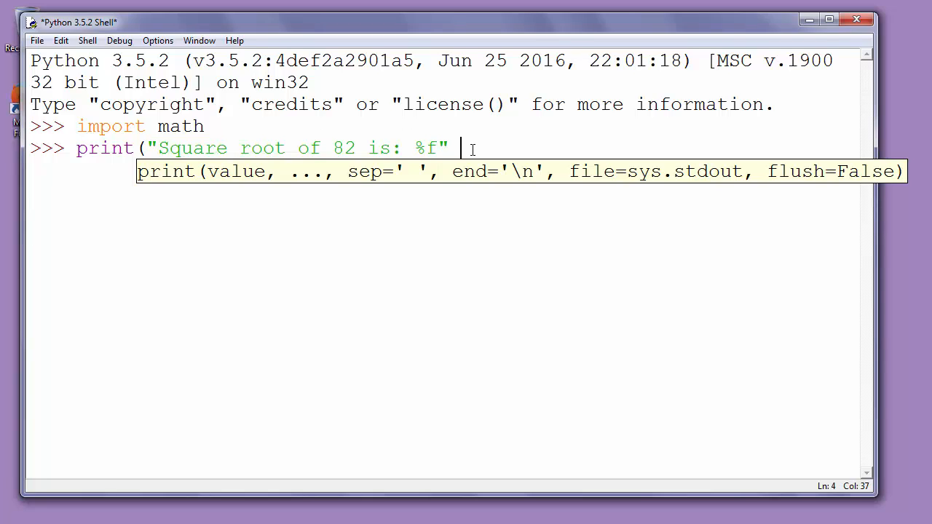
{"action": "type", "text": "%"}
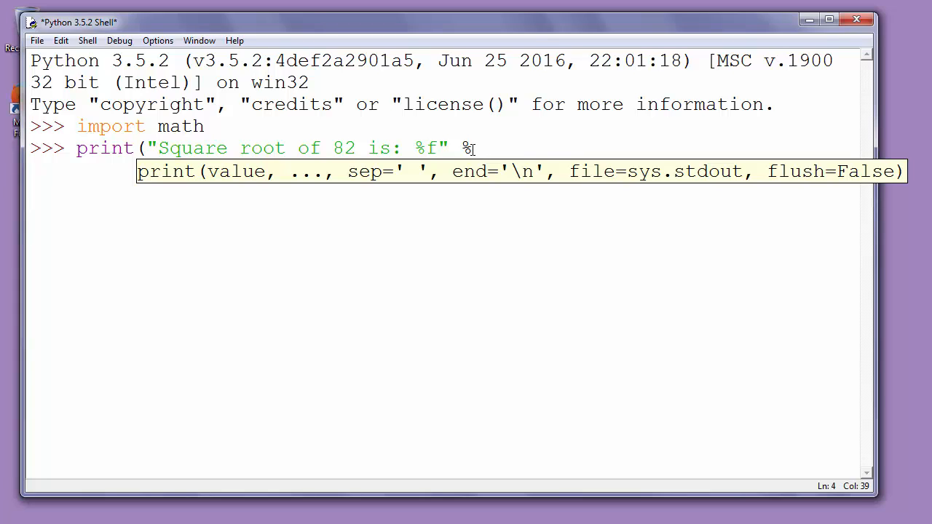
{"action": "type", "text": "matg"}
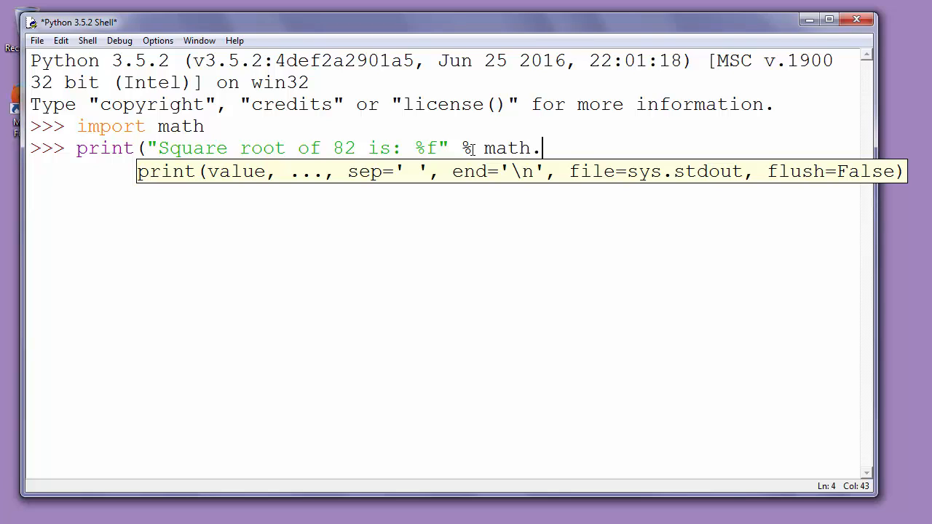
{"action": "type", "text": "sqrt("}
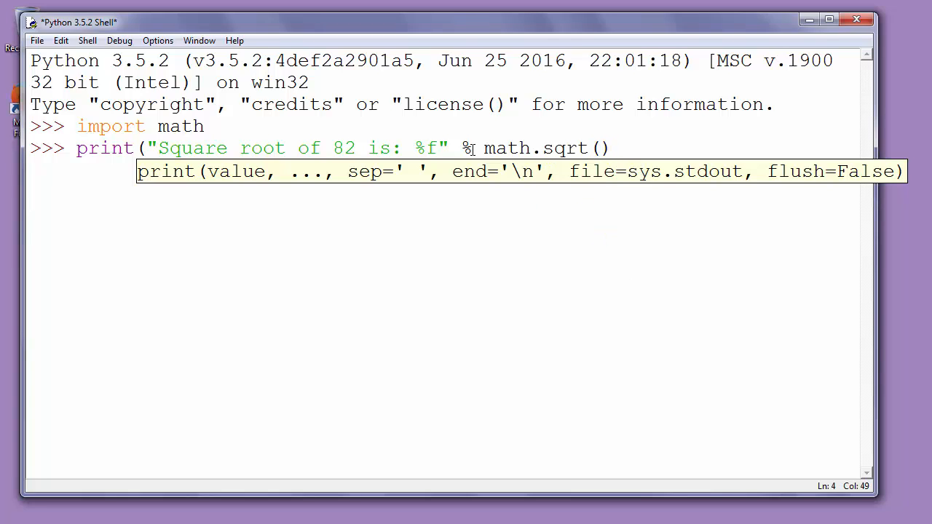
{"action": "type", "text": "82"}
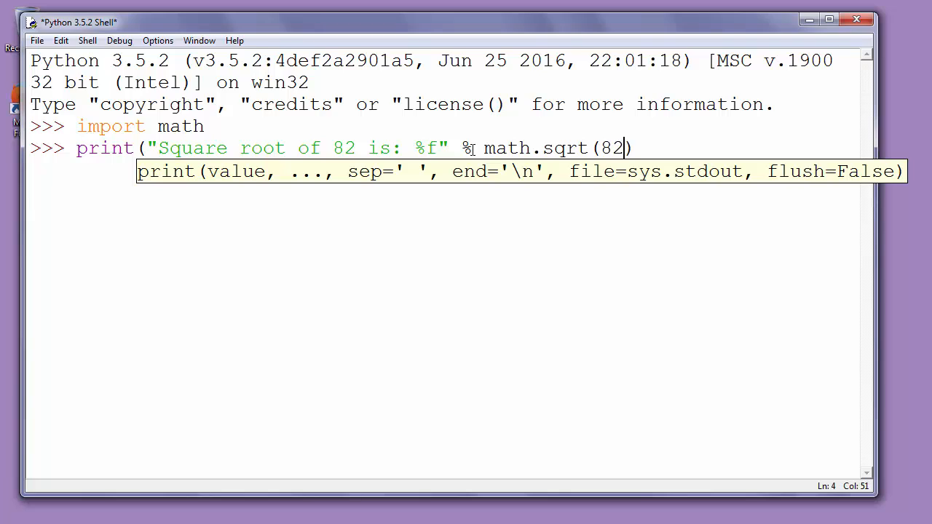
{"action": "type", "text": ")"}
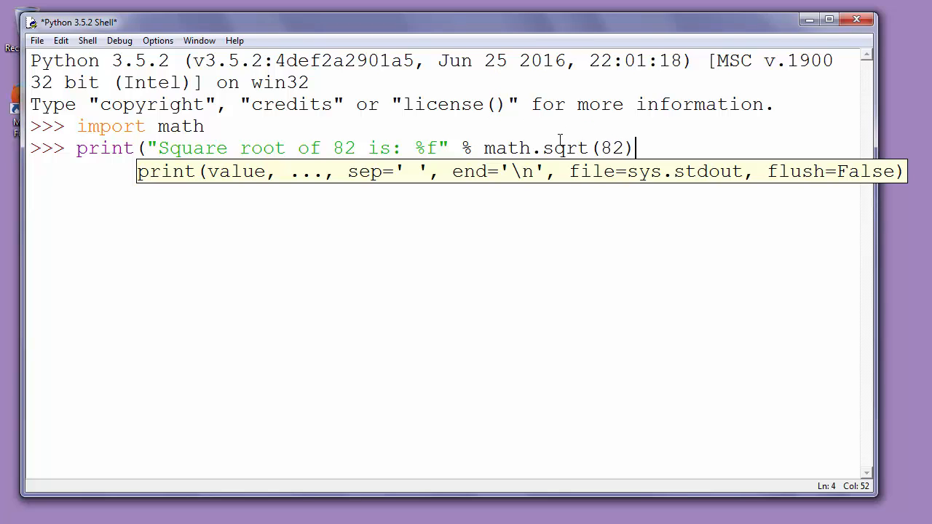
{"action": "double_click", "coordinate": [560, 149]}
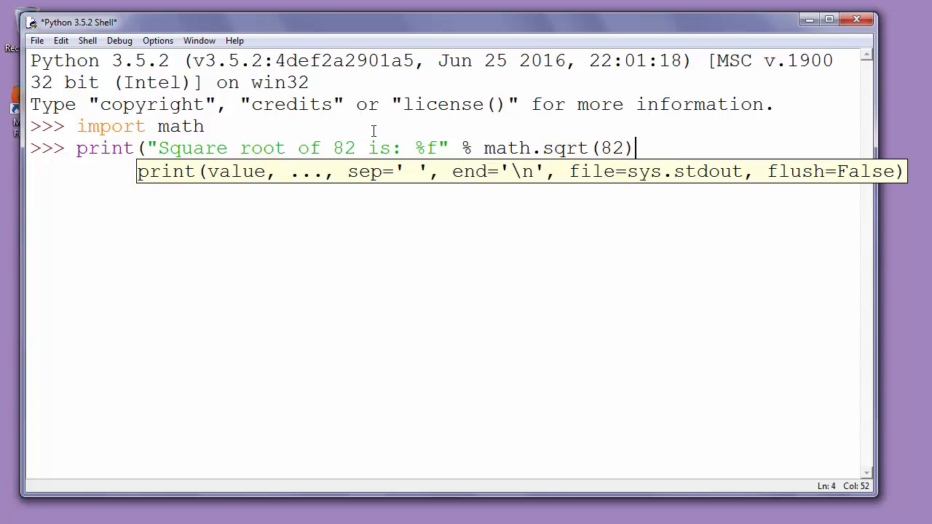
{"action": "type", "text": ")"}
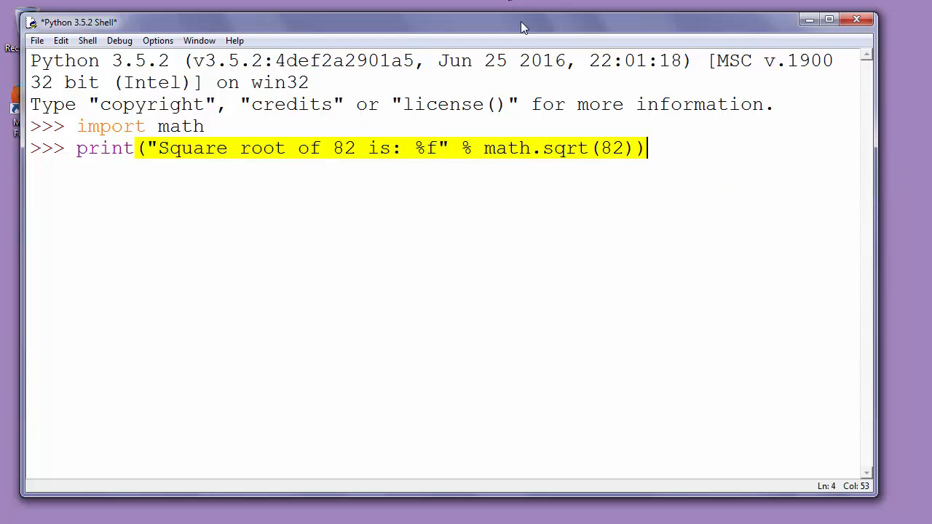
{"action": "mouse_move", "coordinate": [703, 150]}
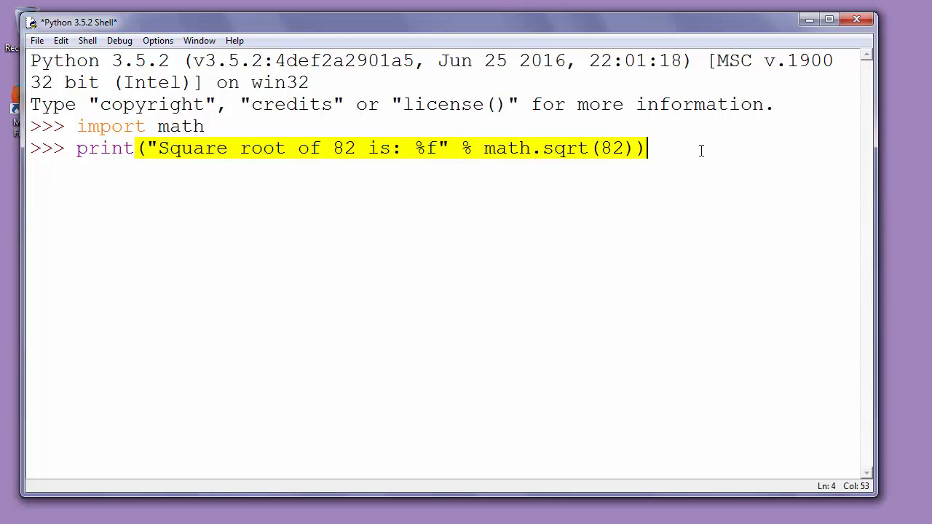
Run the statement to print 'Square root of 82 is: 9.055385' and highlight the result
{"action": "key", "text": "Return"}
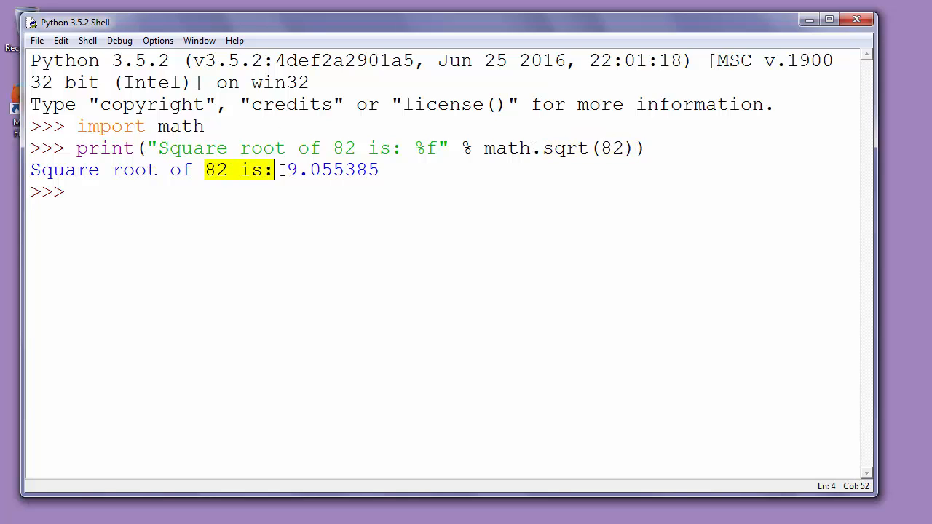
{"action": "left_click_drag", "start_coordinate": [277, 169], "coordinate": [379, 169]}
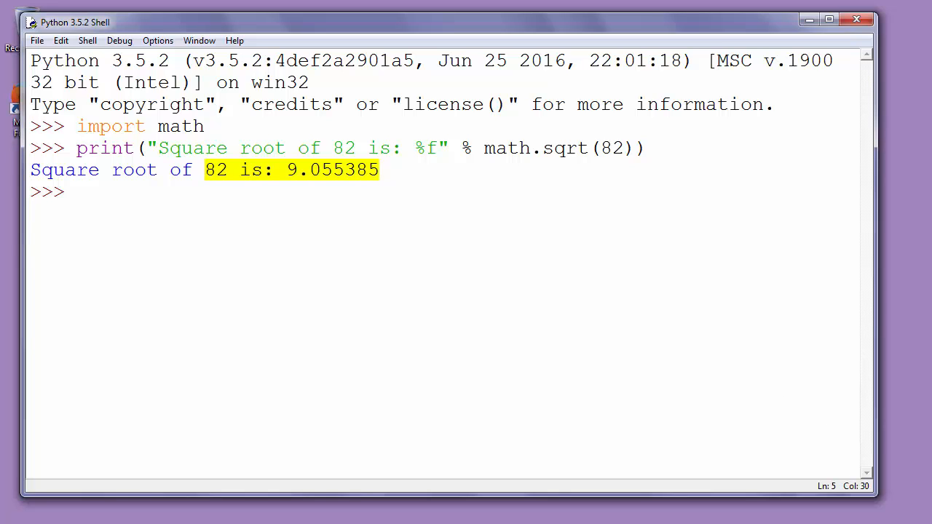
{"action": "left_click", "coordinate": [378, 169]}
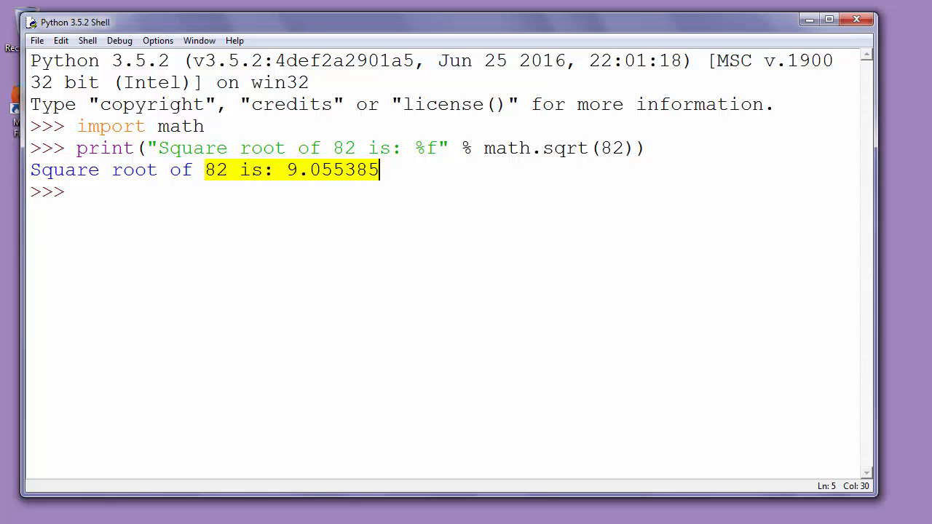